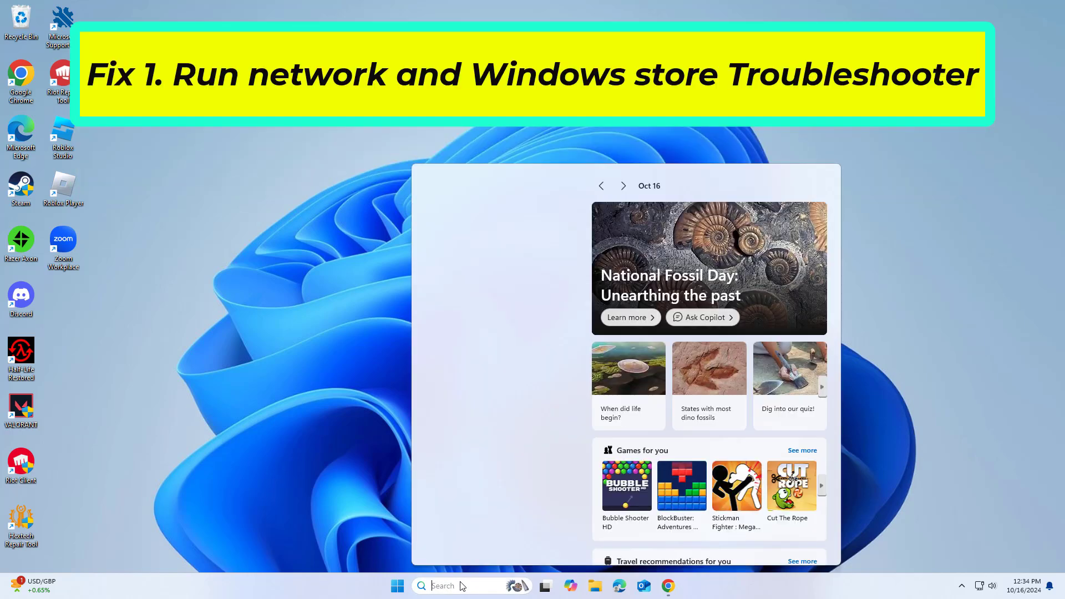
Search 'fix netw' and launch the Find and fix network problems troubleshooter.
type("fix netw")
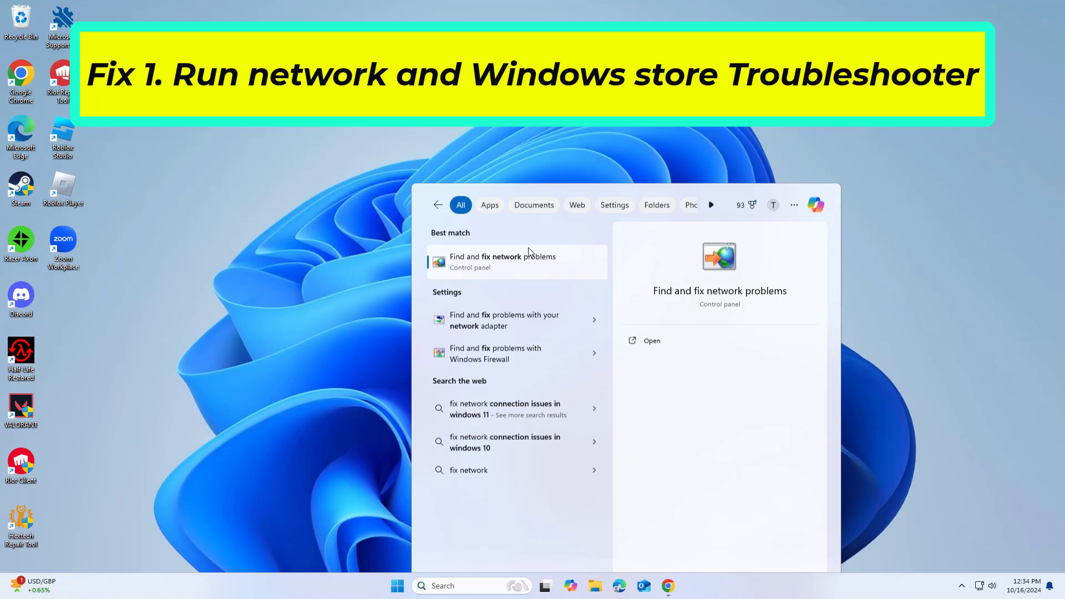
left_click(651, 341)
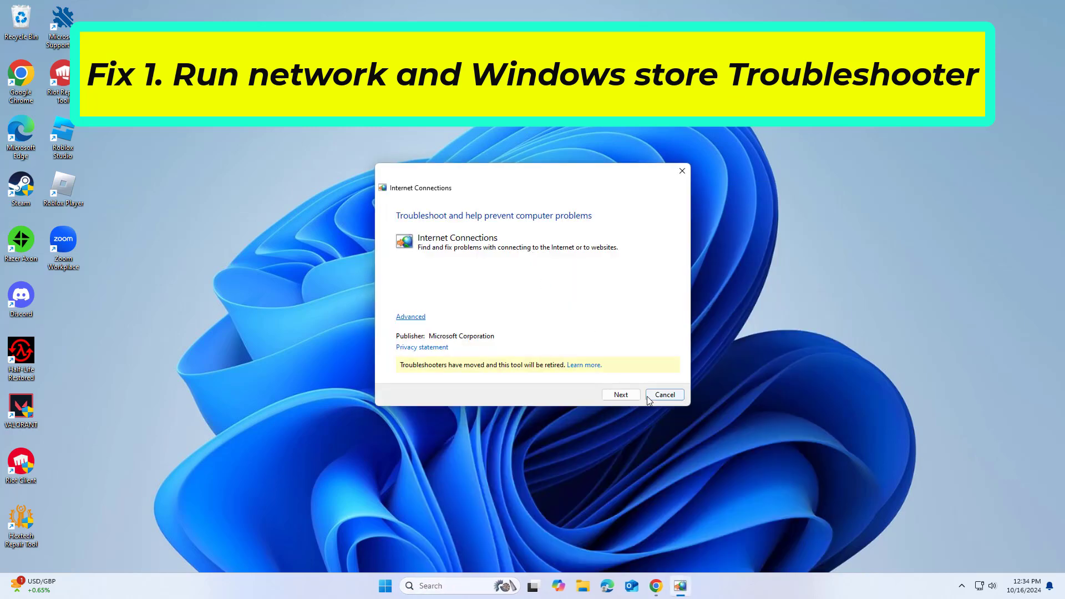
Run problem detection and choose 'Troubleshoot my connection to the Internet'.
left_click(620, 394)
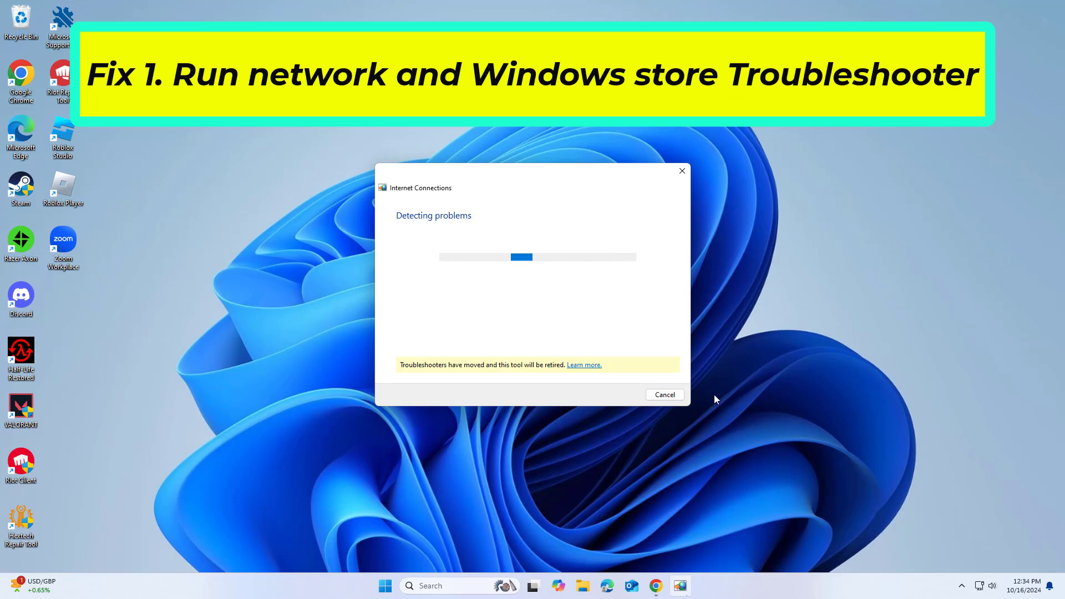
mouse_move(707, 398)
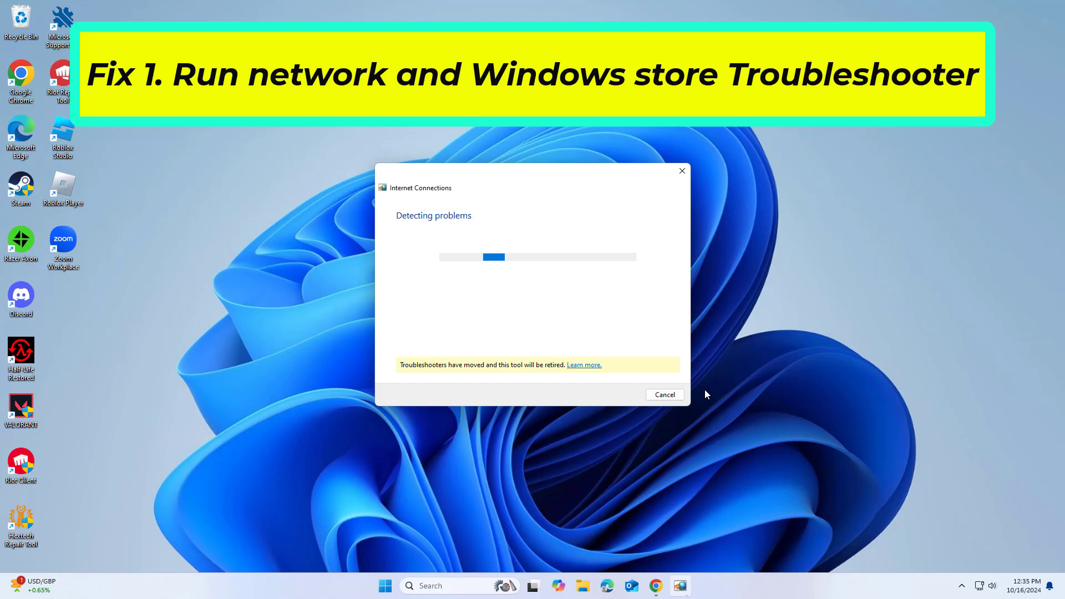
mouse_move(621, 366)
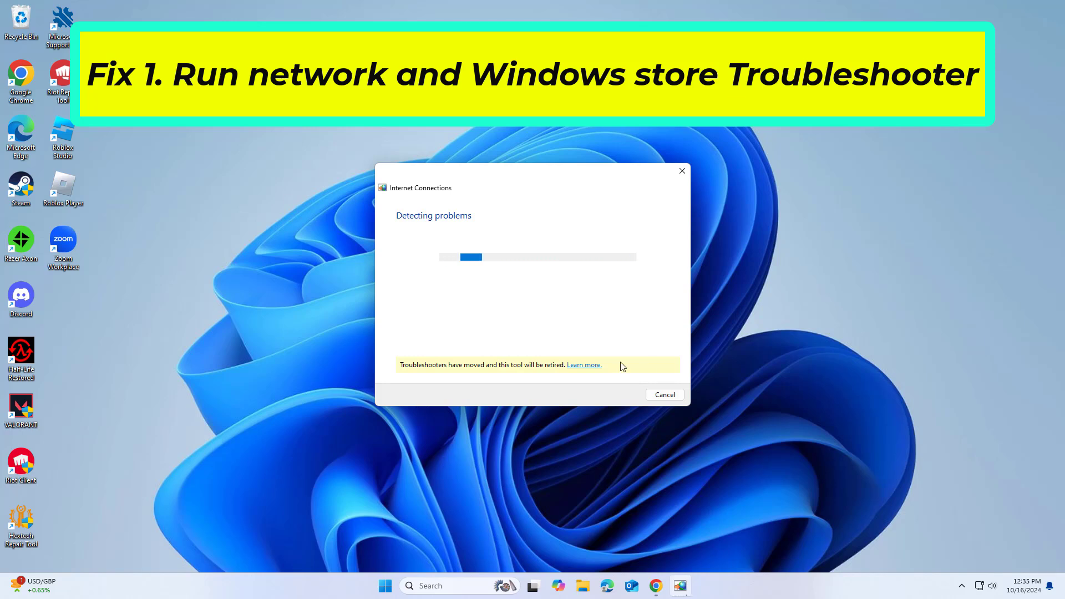
mouse_move(511, 338)
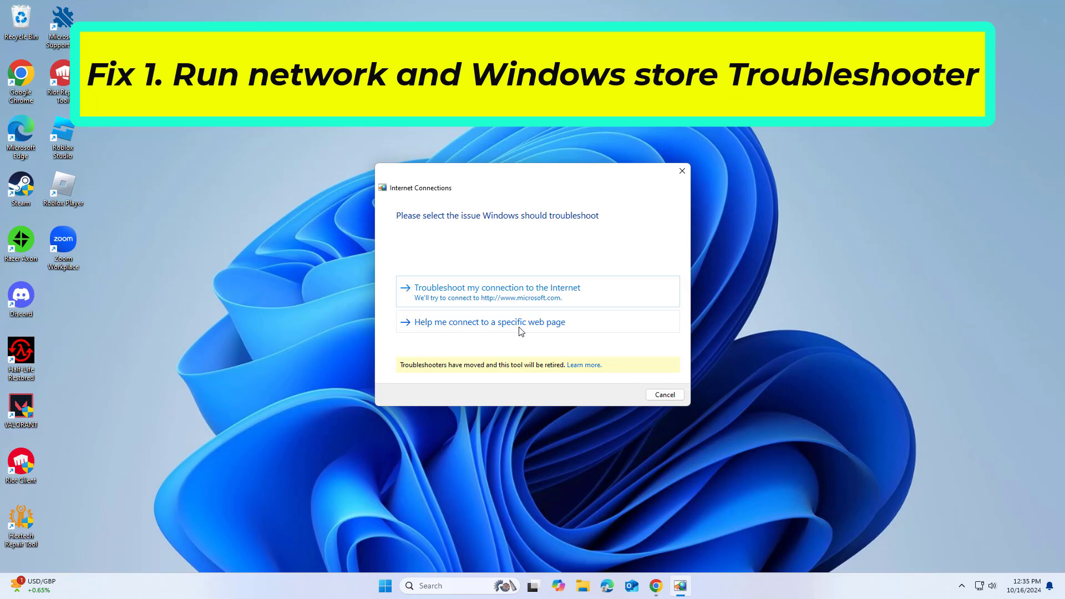
mouse_move(485, 252)
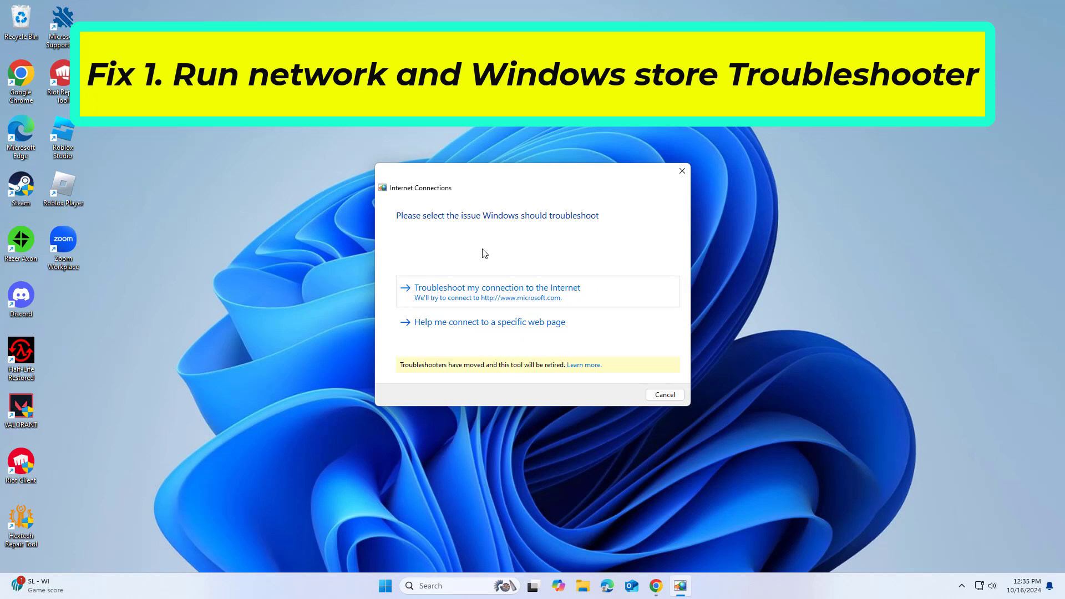
left_click(497, 287)
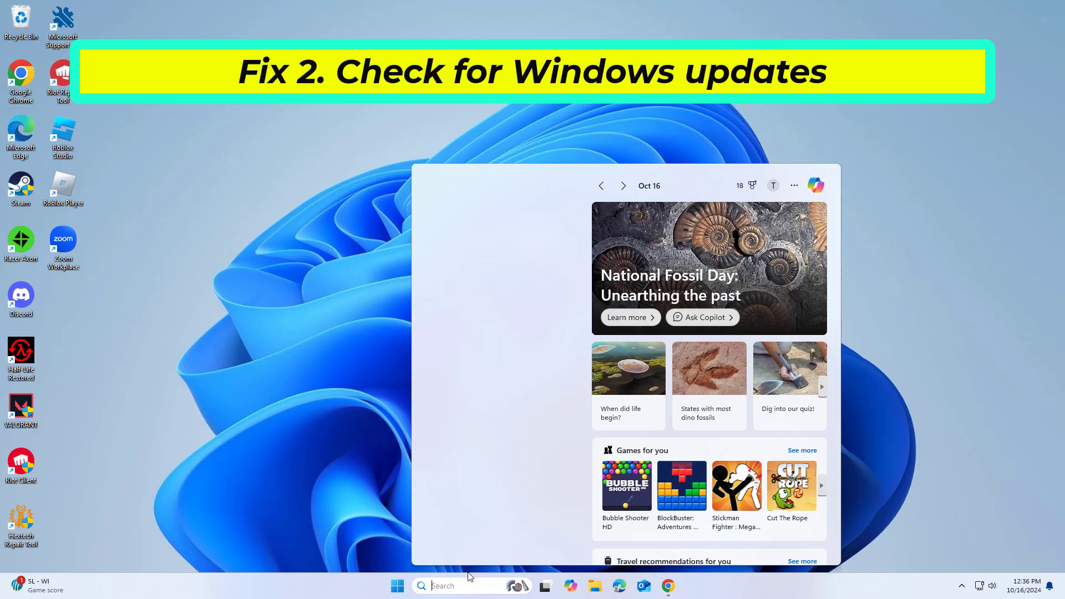
Search 'update' to reach the Windows Update settings page.
left_click(455, 586)
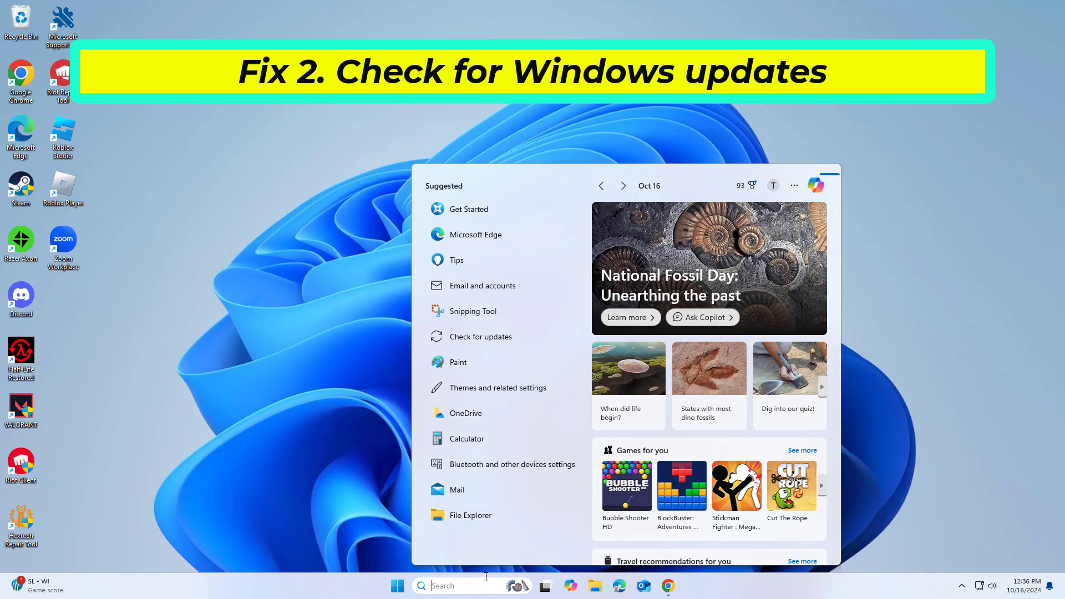
type("up")
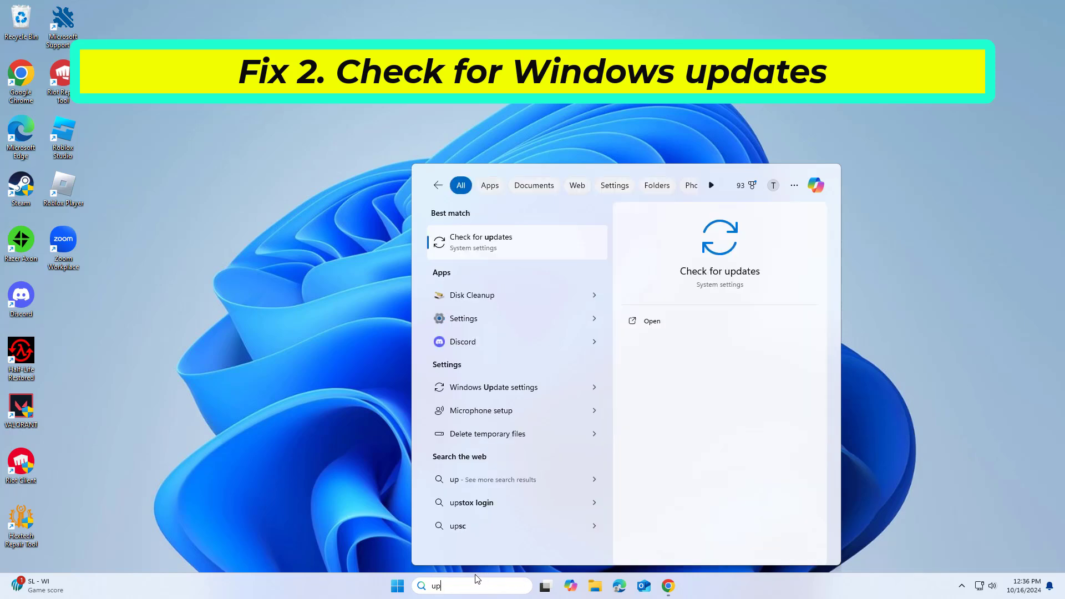
type("date")
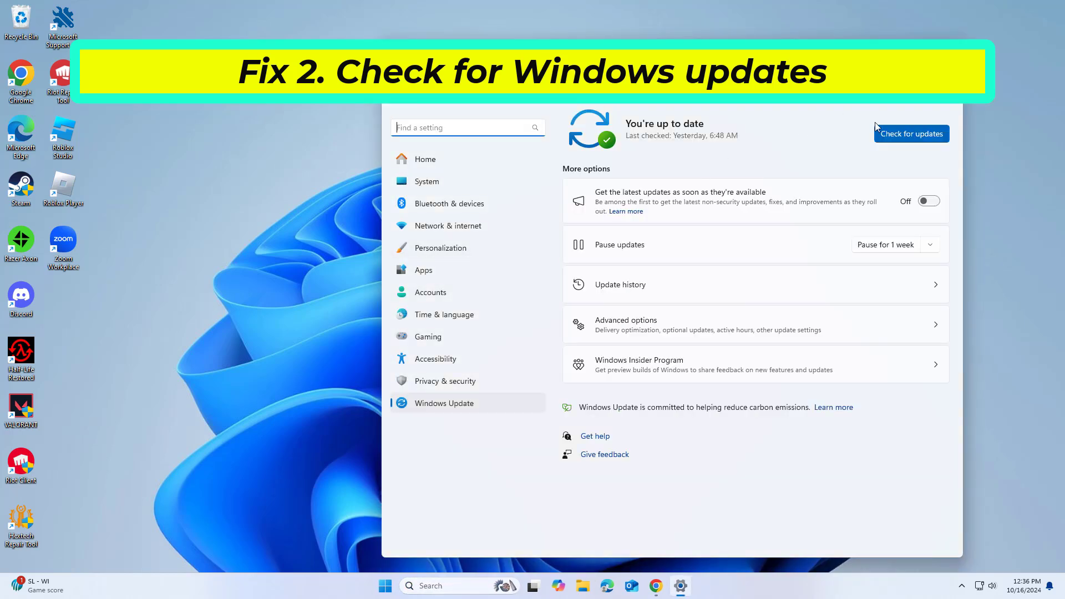
Start a fresh Windows update check, then close the Settings window from the taskbar.
left_click(912, 133)
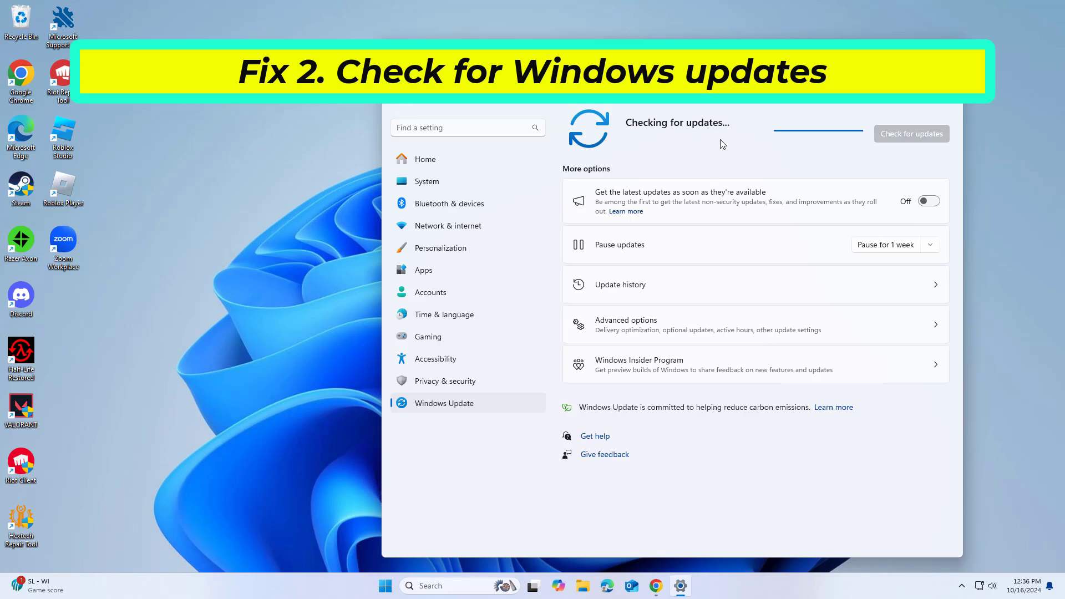
mouse_move(711, 150)
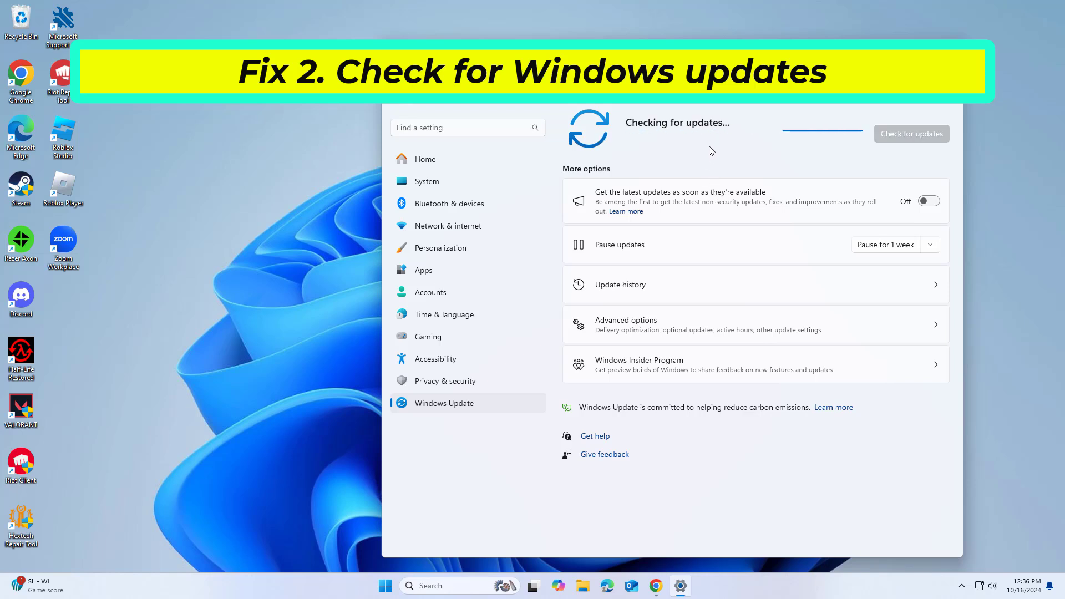
mouse_move(701, 155)
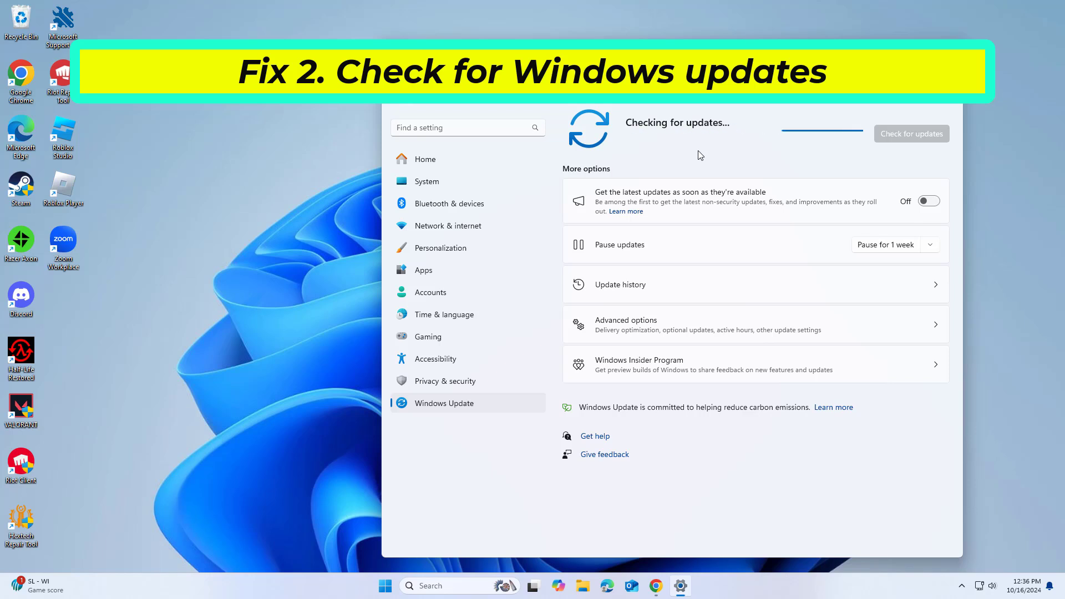
mouse_move(285, 160)
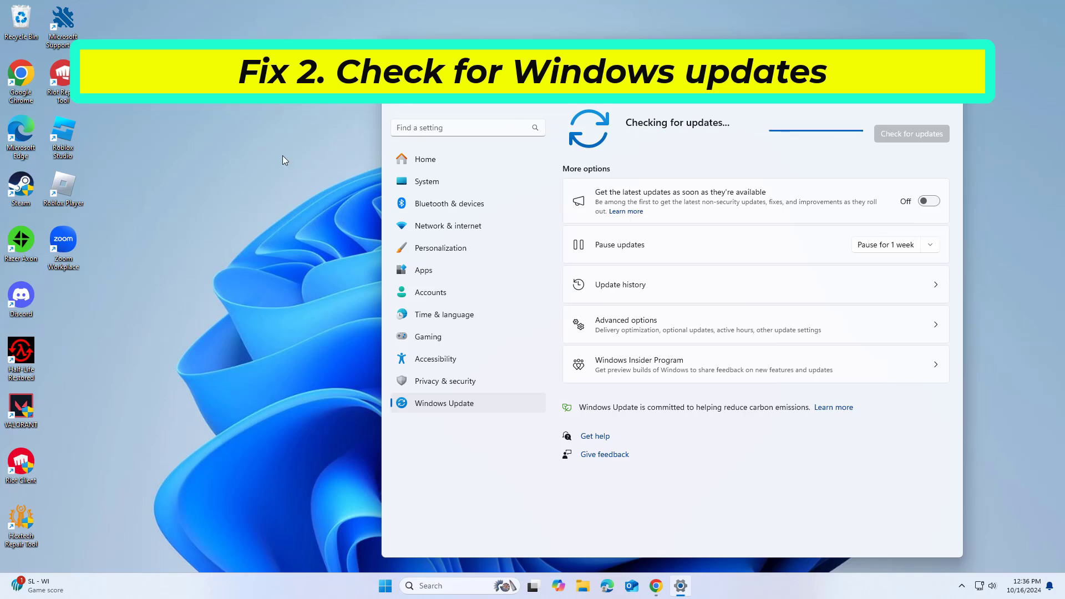
right_click(284, 159)
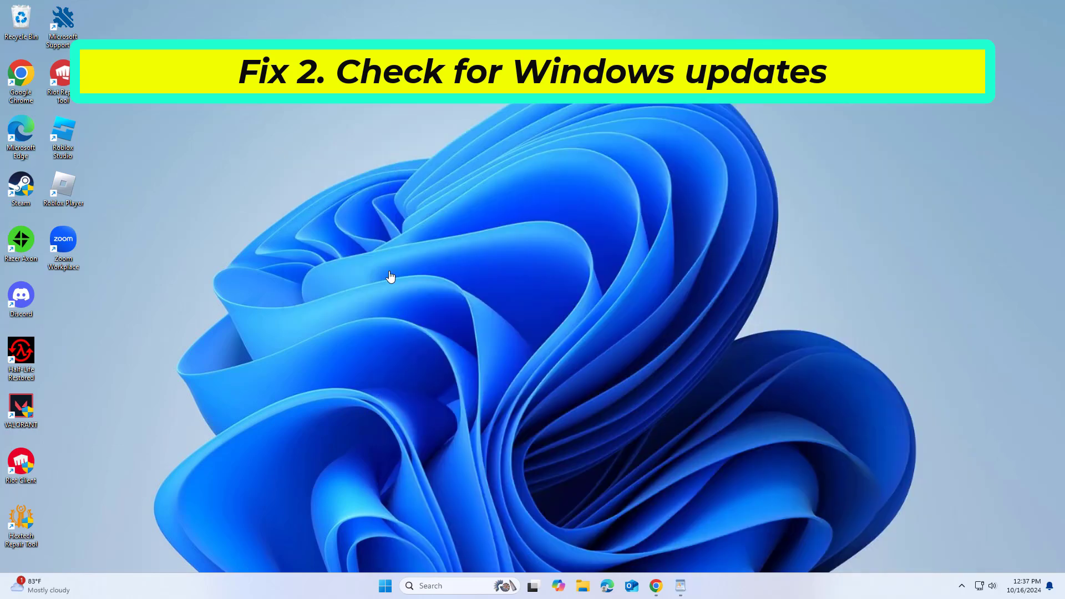
Search 'cmd' and launch Command Prompt as administrator, approving the UAC prompt.
type("cmd")
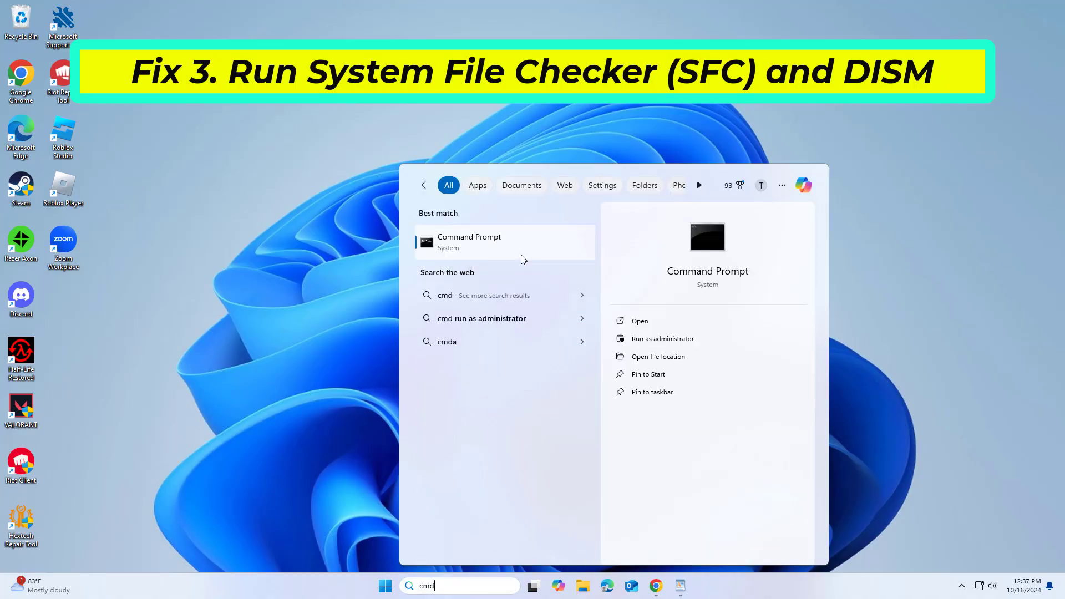
left_click(662, 339)
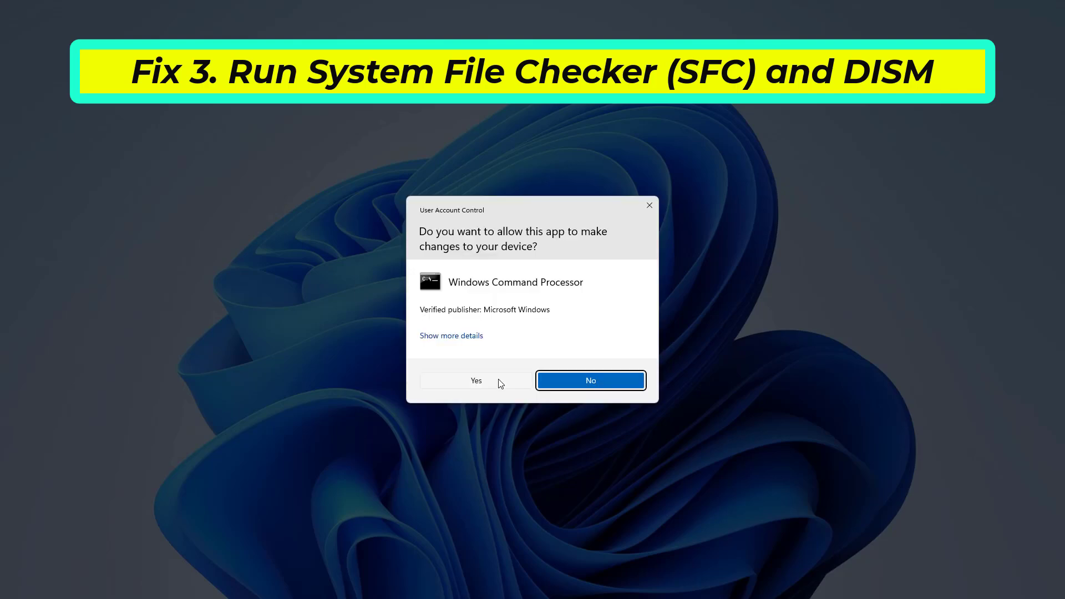
left_click(476, 381)
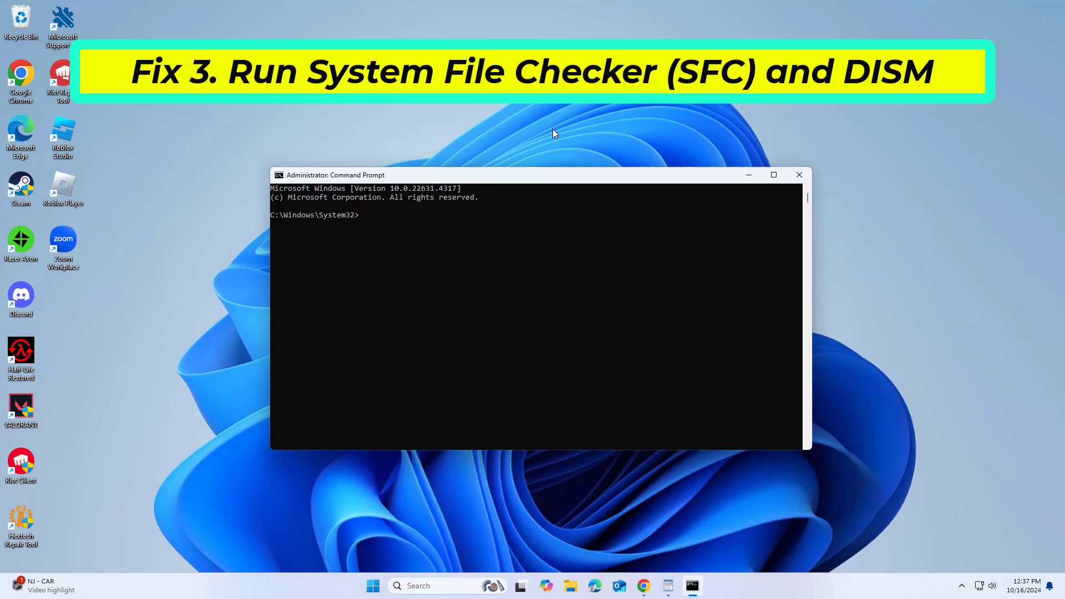
Enter sfc /scannow in the administrator Command Prompt to start the system file scan.
type("sfc /scannow")
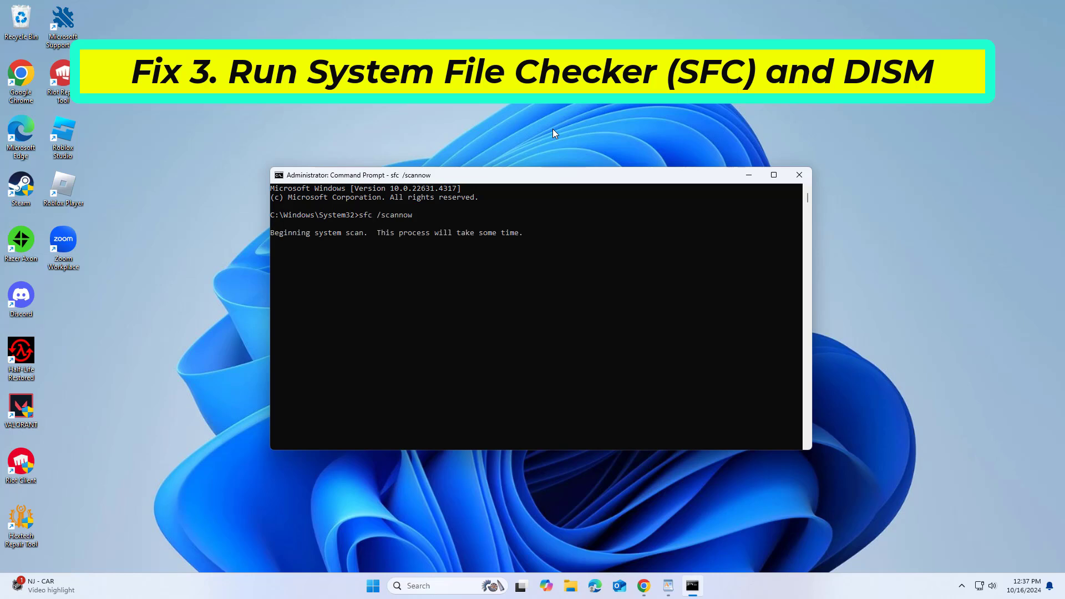
mouse_move(511, 216)
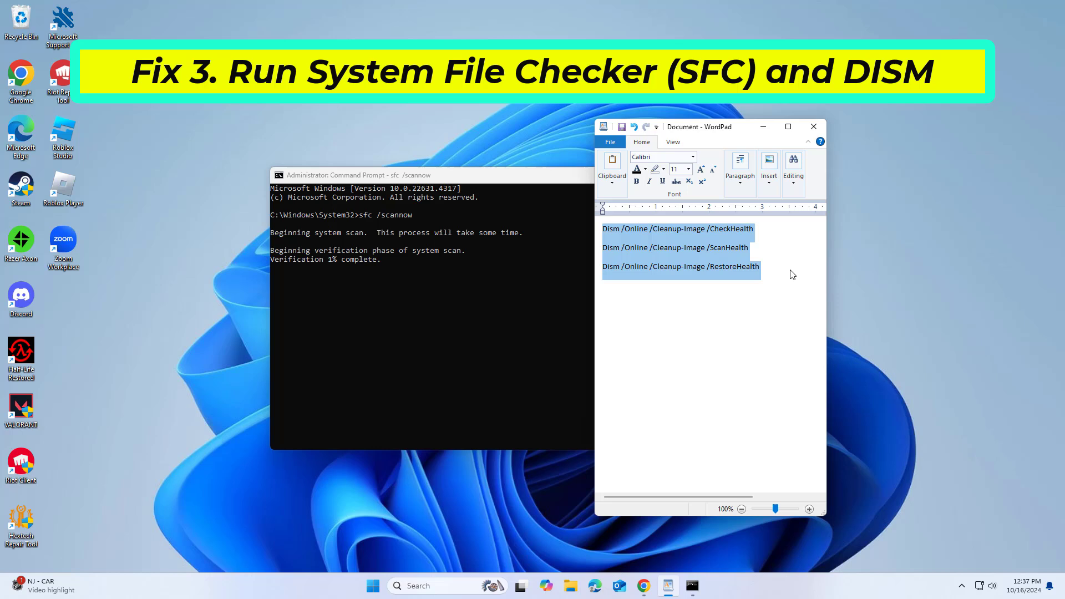
mouse_move(800, 229)
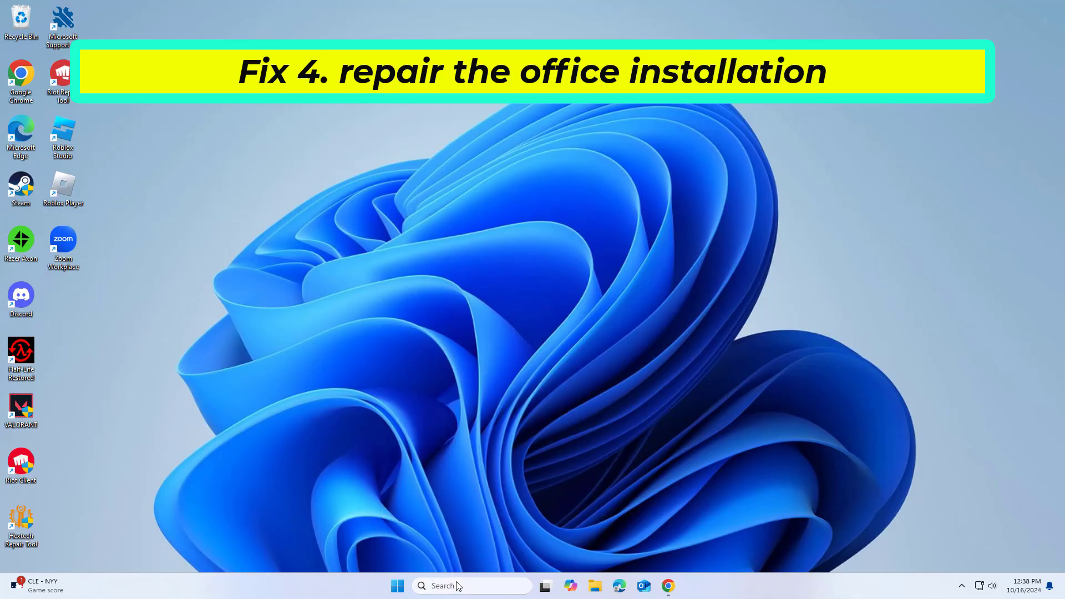
Search 'control panel' and go to its list of installed programs.
type("cont")
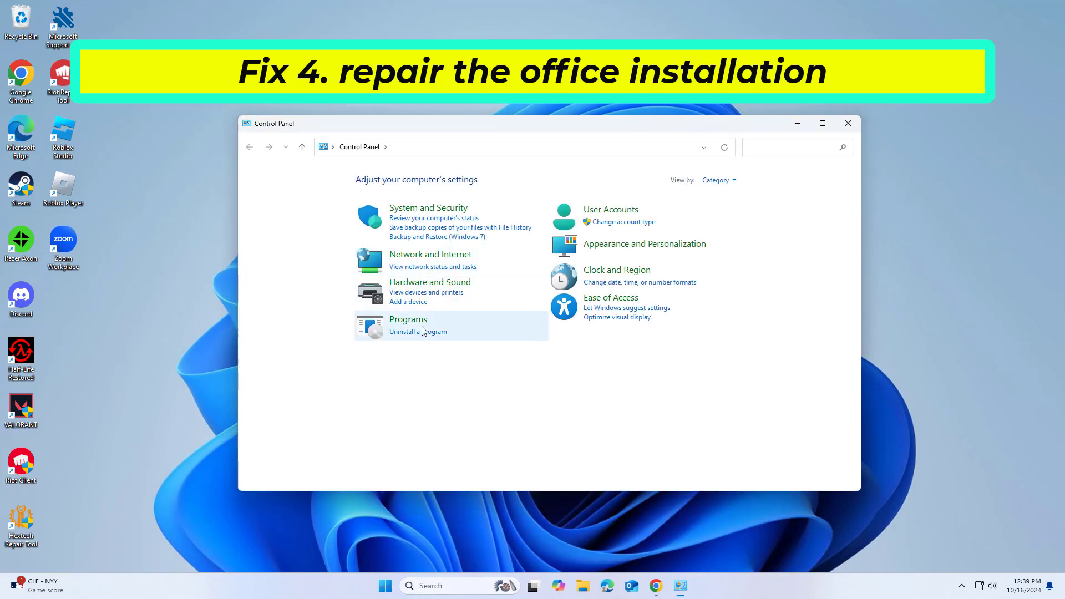
left_click(418, 332)
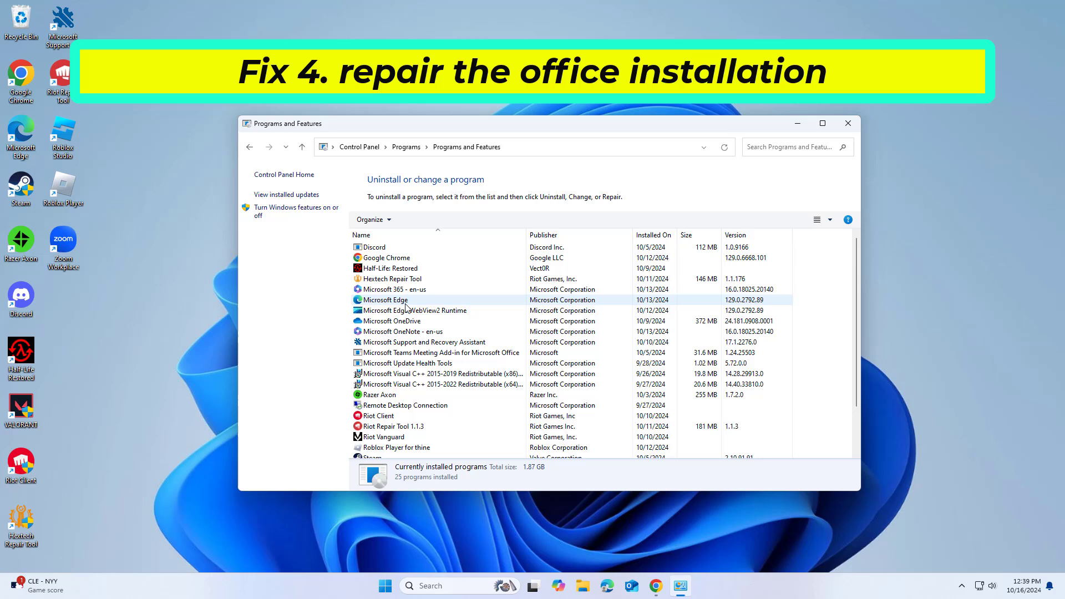
Choose Change on Microsoft 365, approve UAC and start a Quick Repair.
left_click(395, 290)
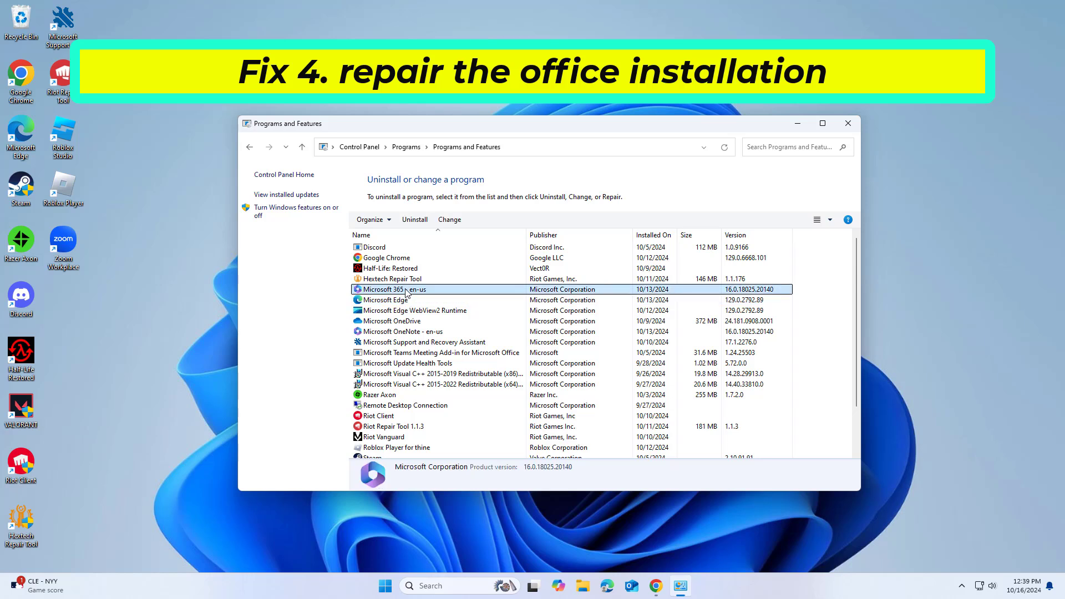
right_click(394, 290)
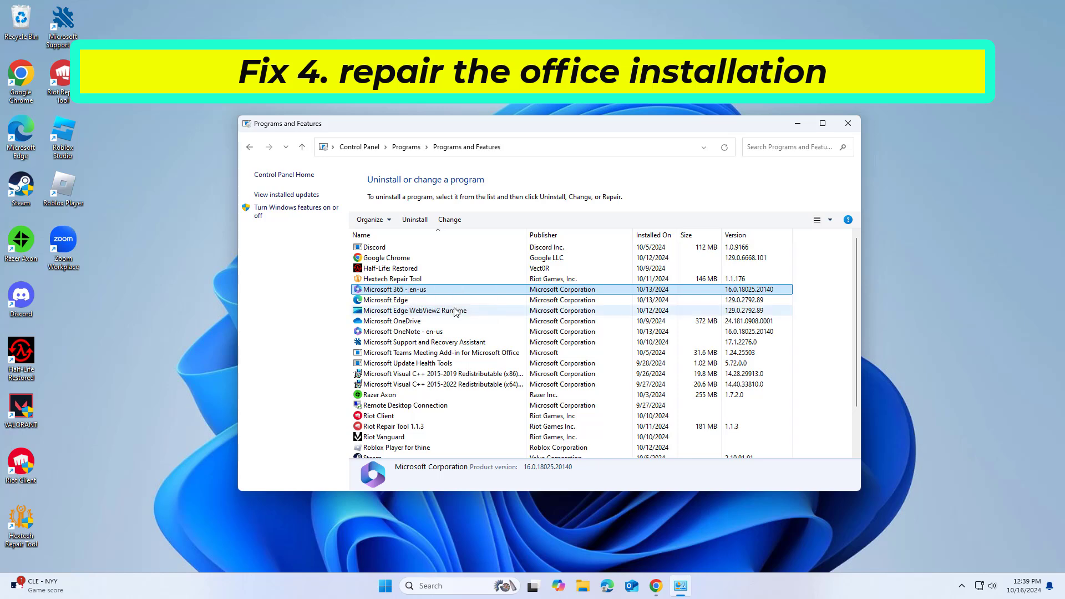
left_click(450, 220)
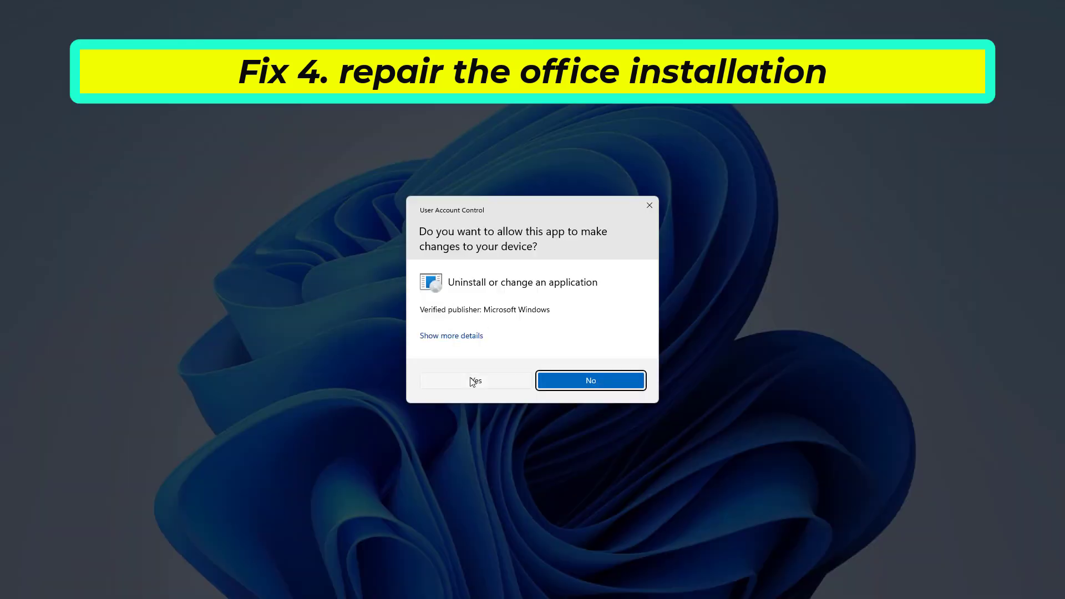
left_click(475, 380)
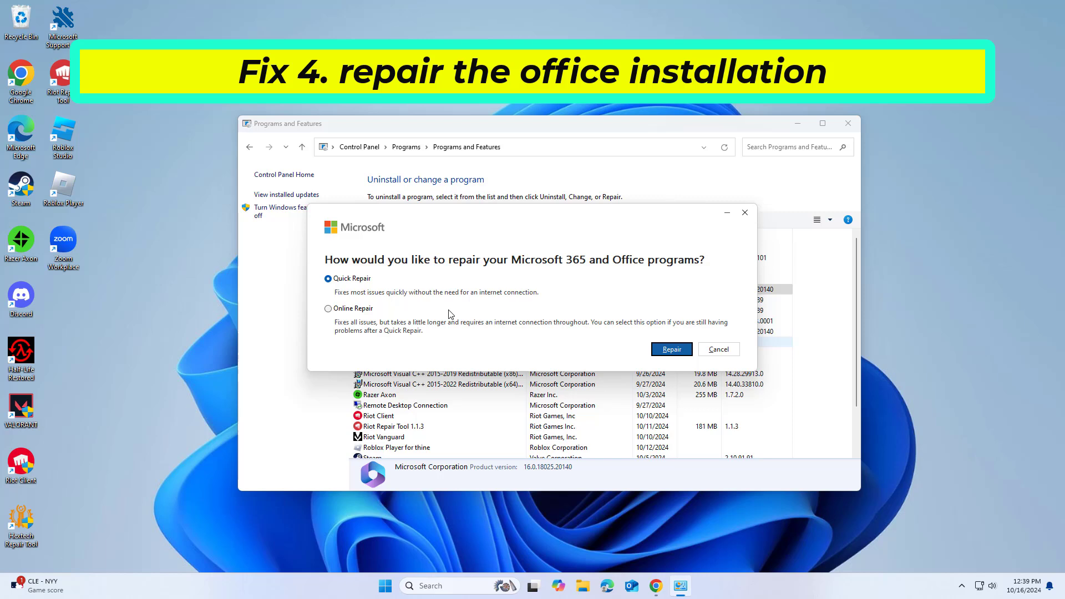
left_click(329, 307)
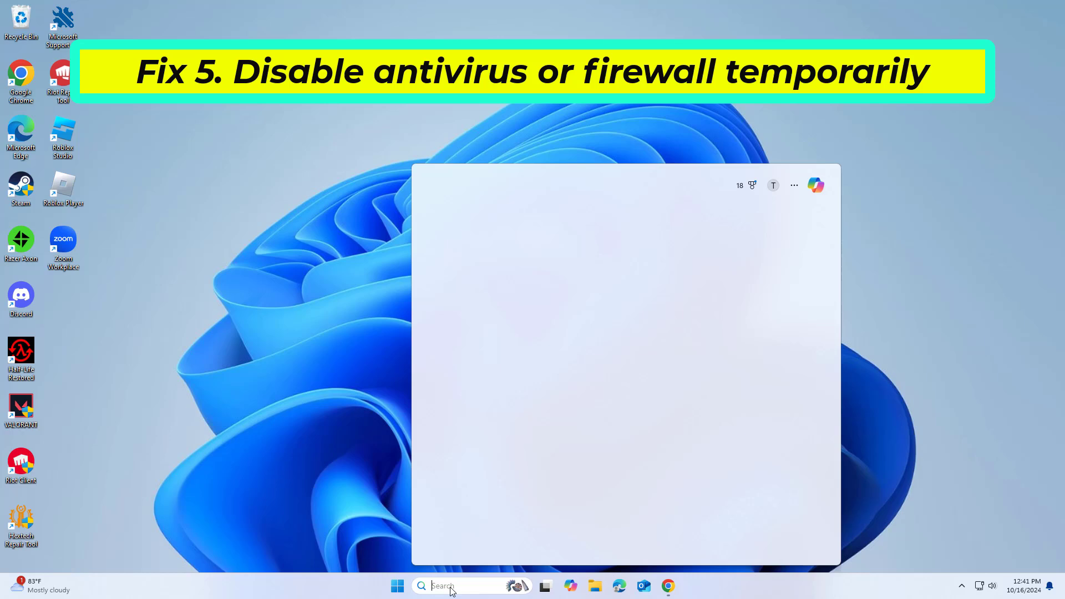
Search 'windows defender firewall' to reach the firewall settings page.
type("win")
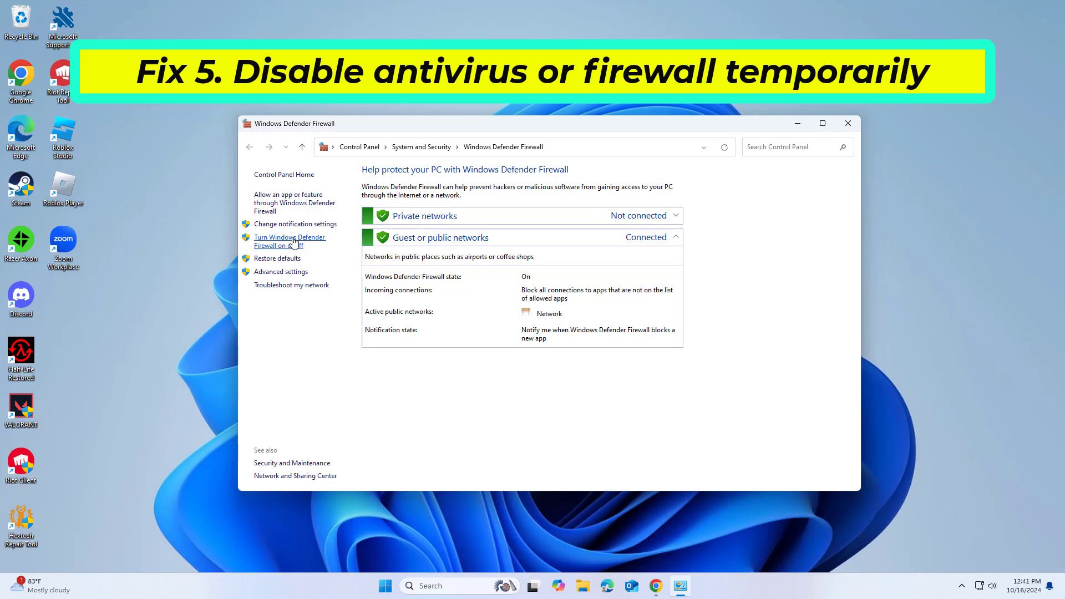
Turn Windows Defender Firewall off for private and public networks, apply, and verify.
left_click(289, 240)
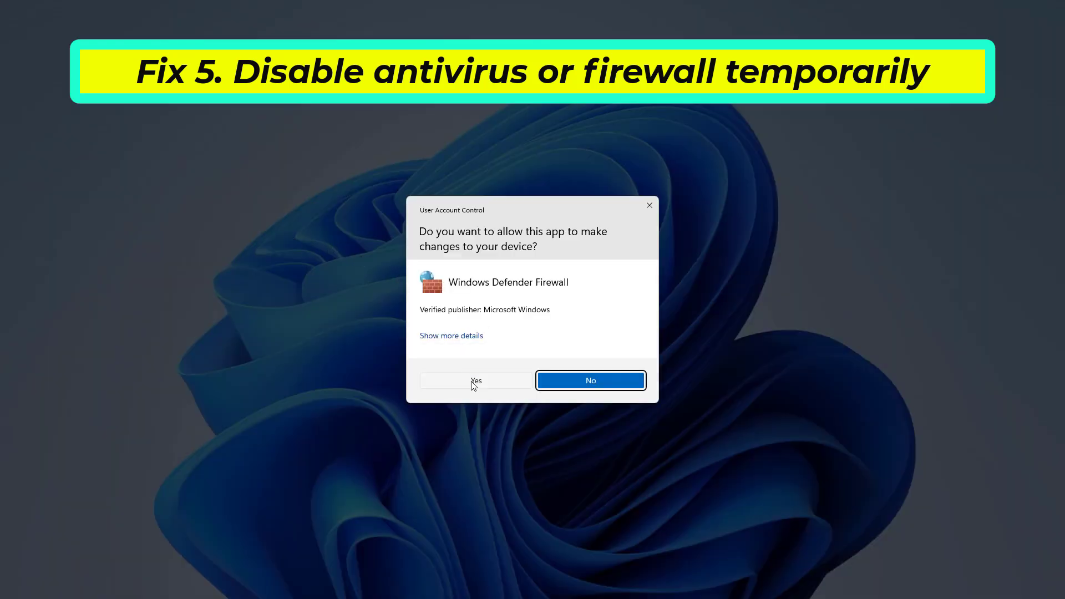
left_click(476, 380)
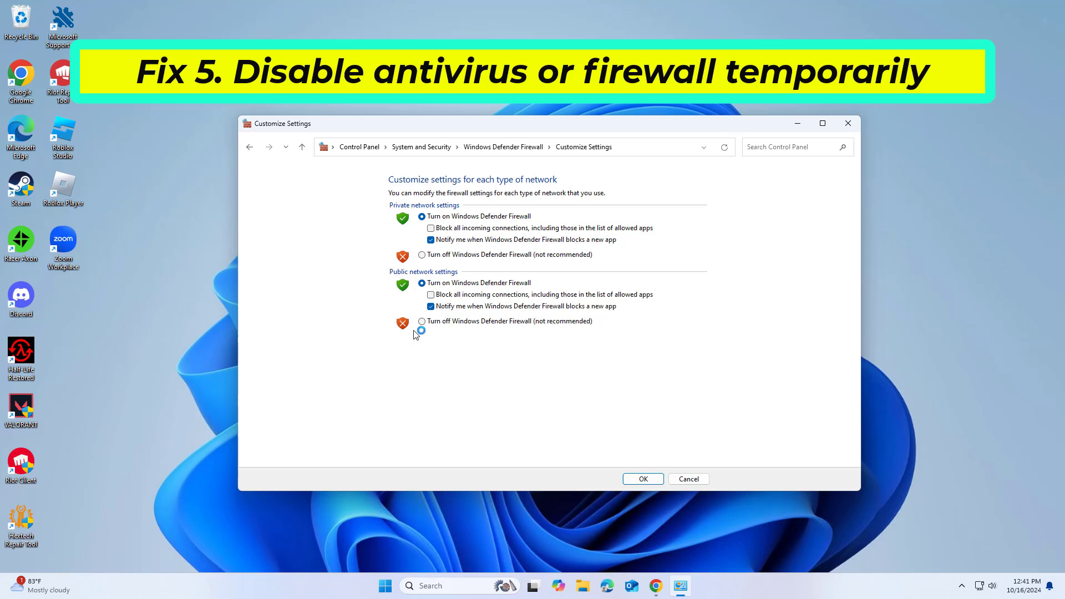
left_click(421, 255)
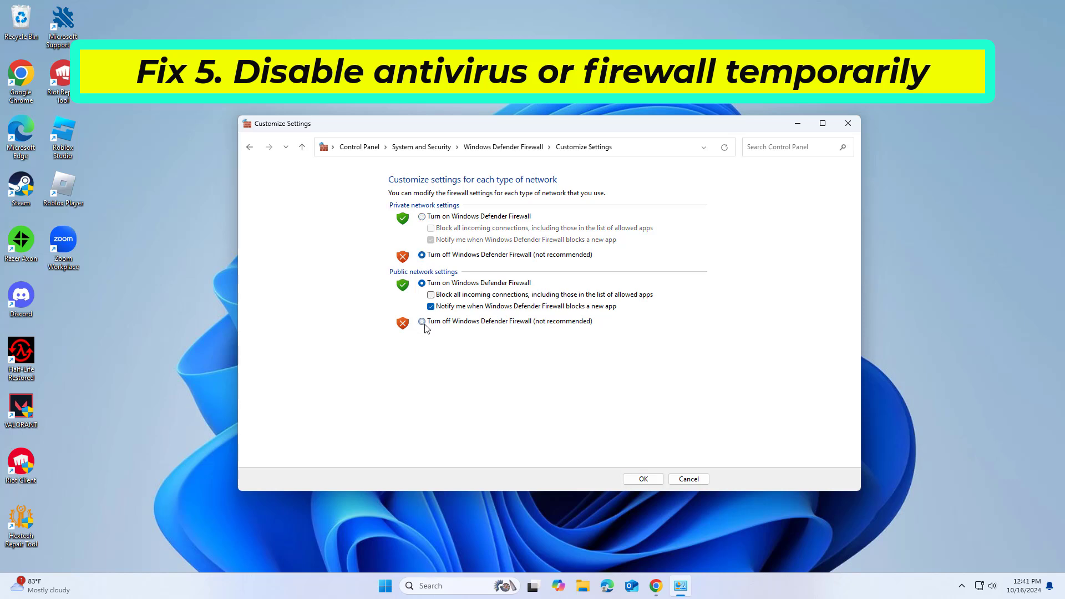
left_click(422, 321)
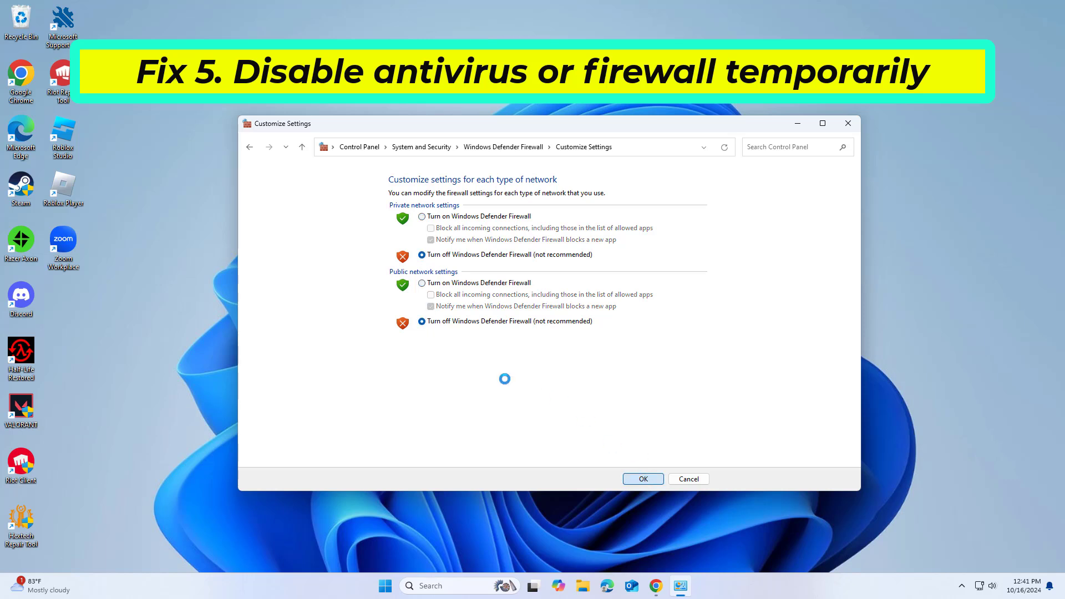
left_click(643, 478)
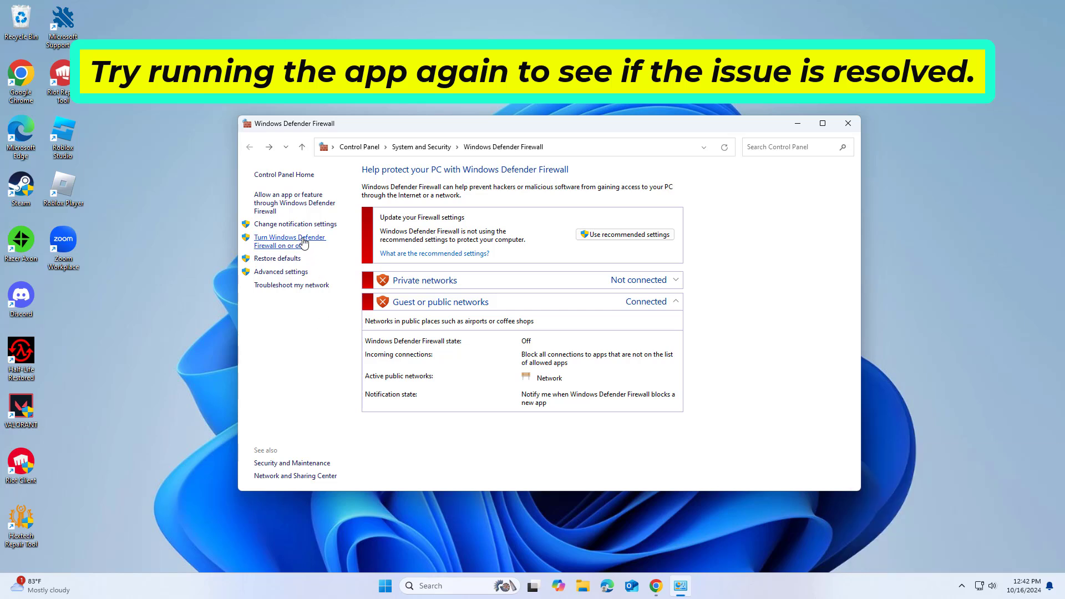
left_click(289, 236)
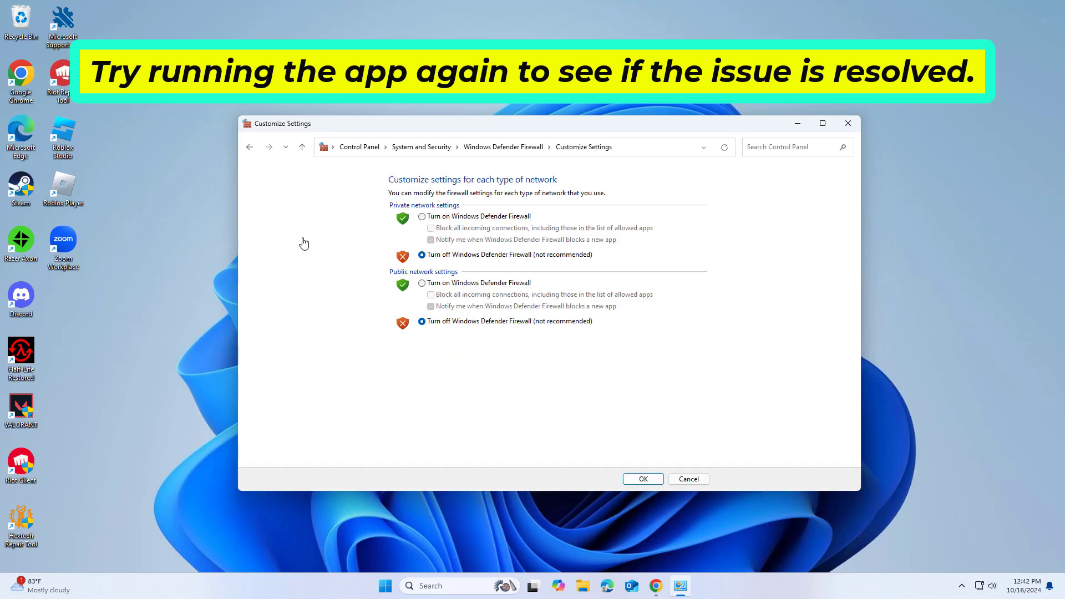